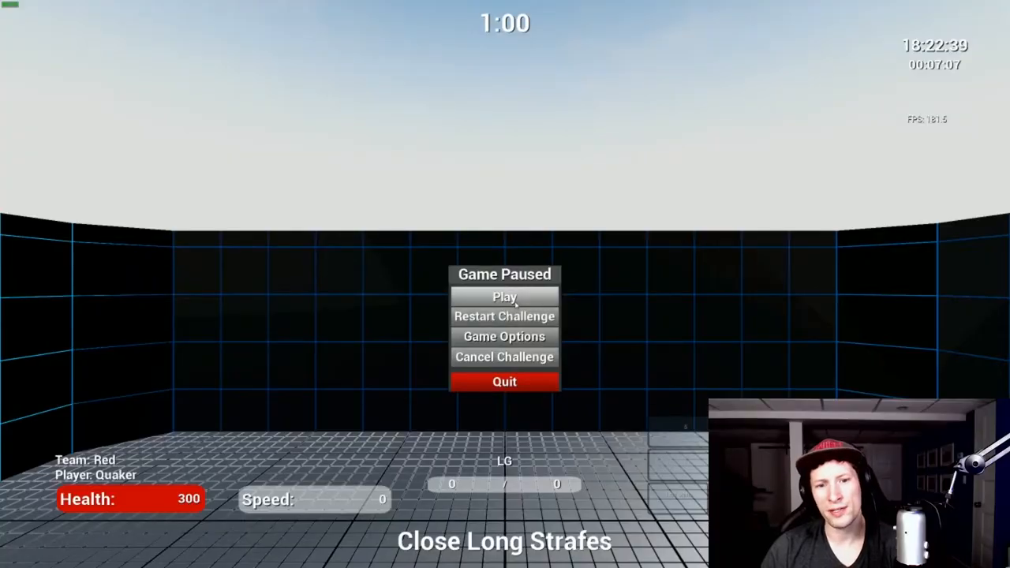
Resume Close Long Strafes and shoot the strafing bot until it finishes at 9,259.8
click(504, 296)
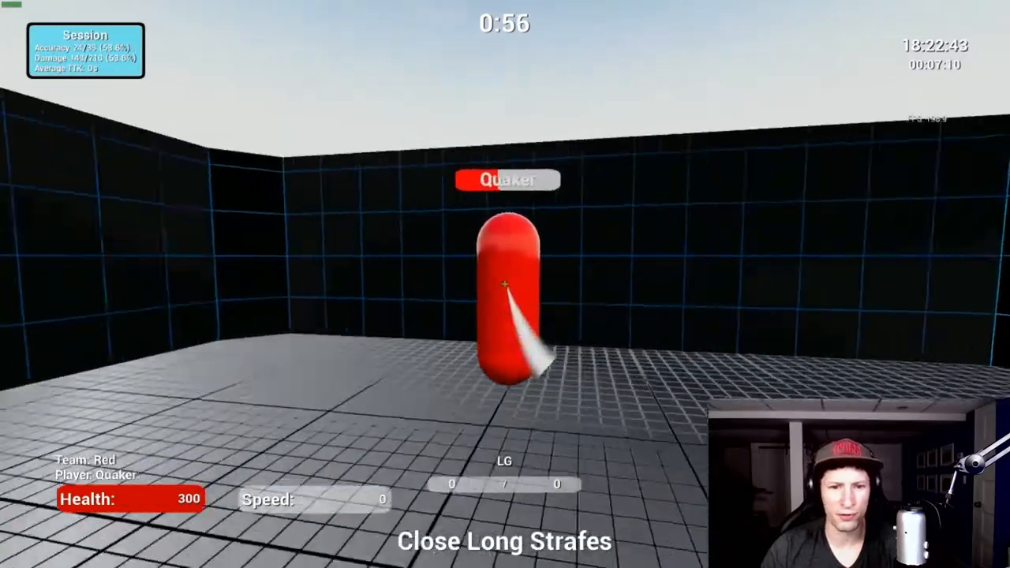
click(504, 284)
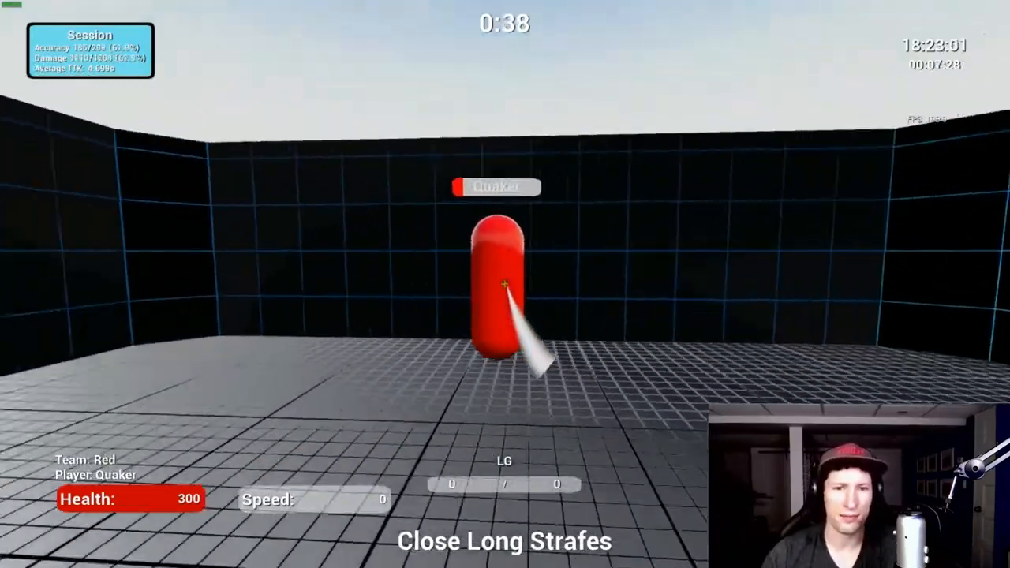
click(504, 284)
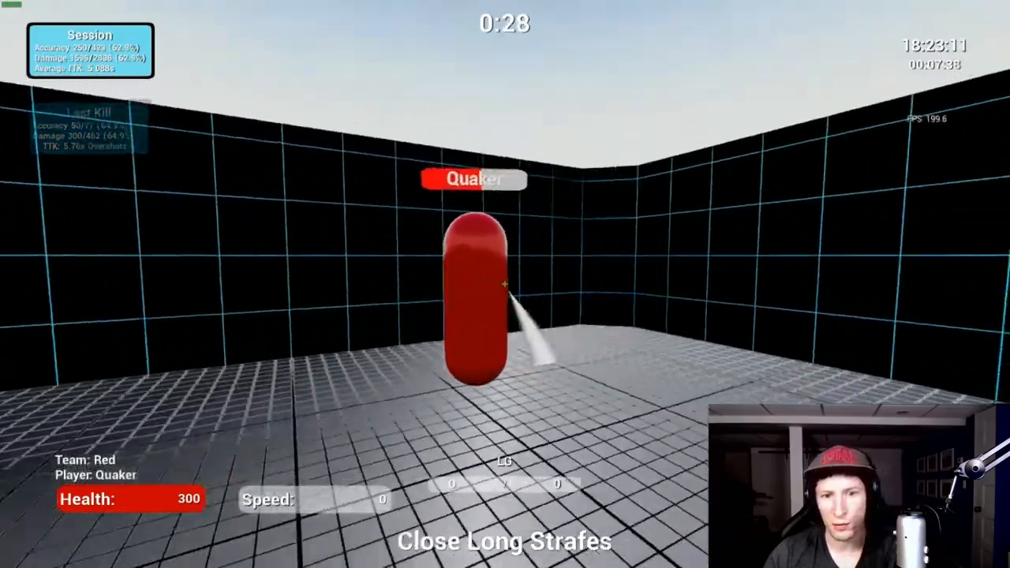
click(504, 285)
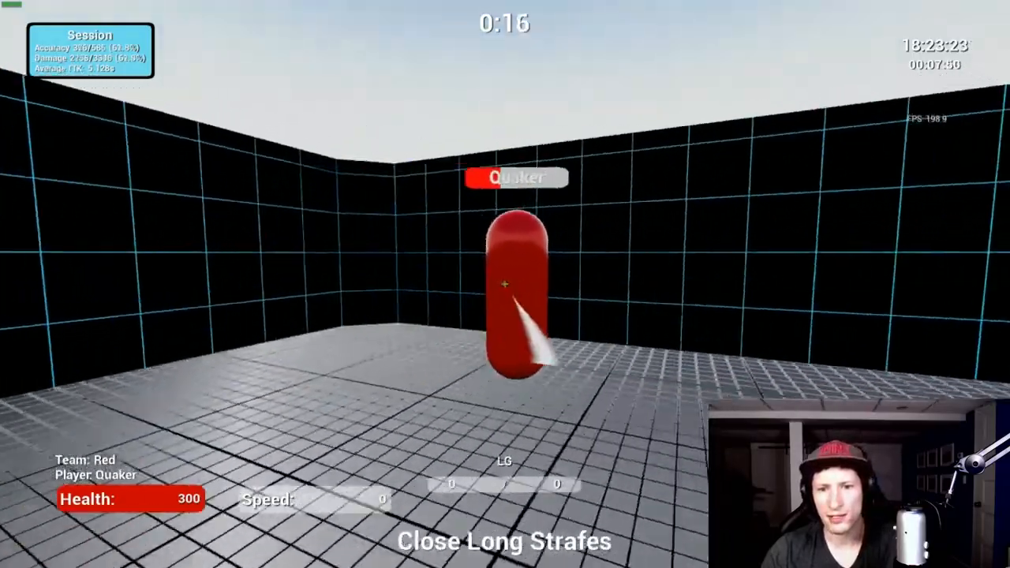
click(505, 284)
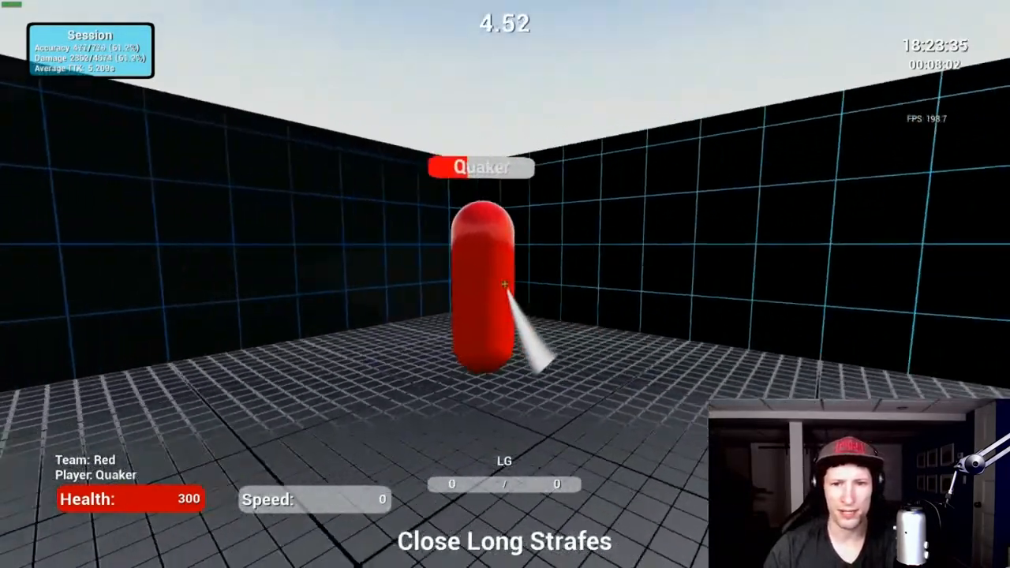
click(504, 284)
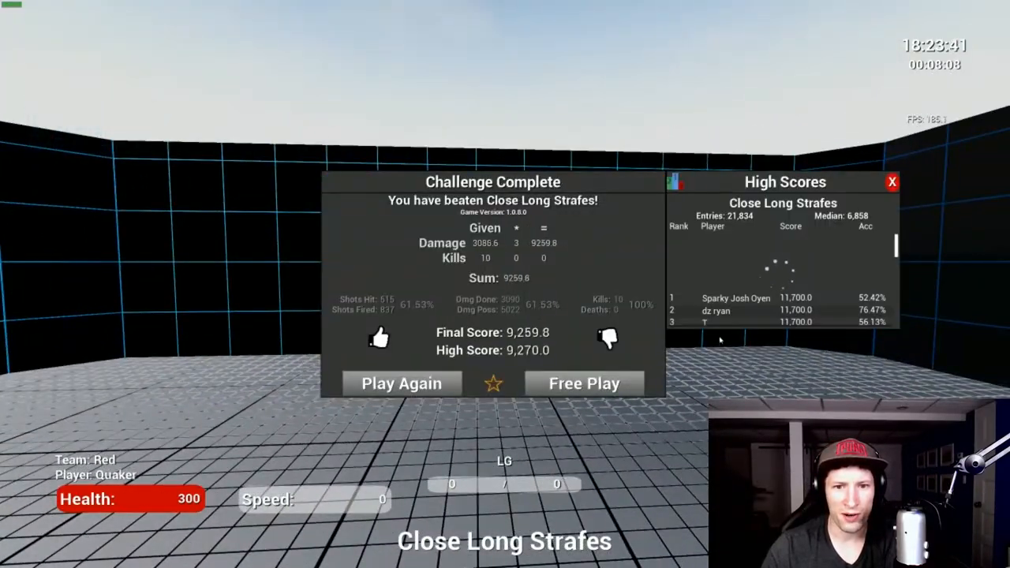
Start the Hand Cannon round from the Ready to Play dialog and play it to 33,279 points
click(401, 383)
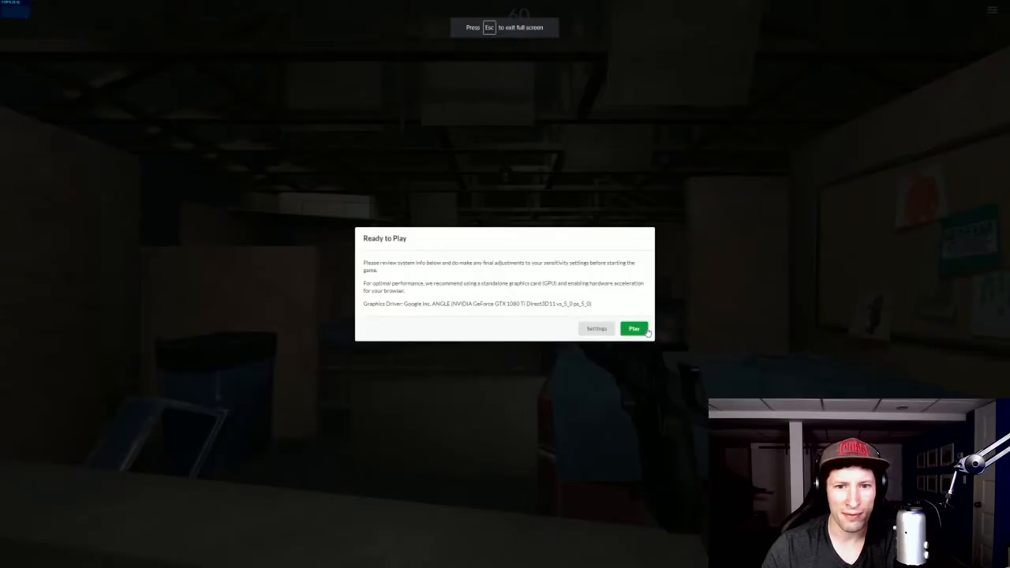
click(634, 328)
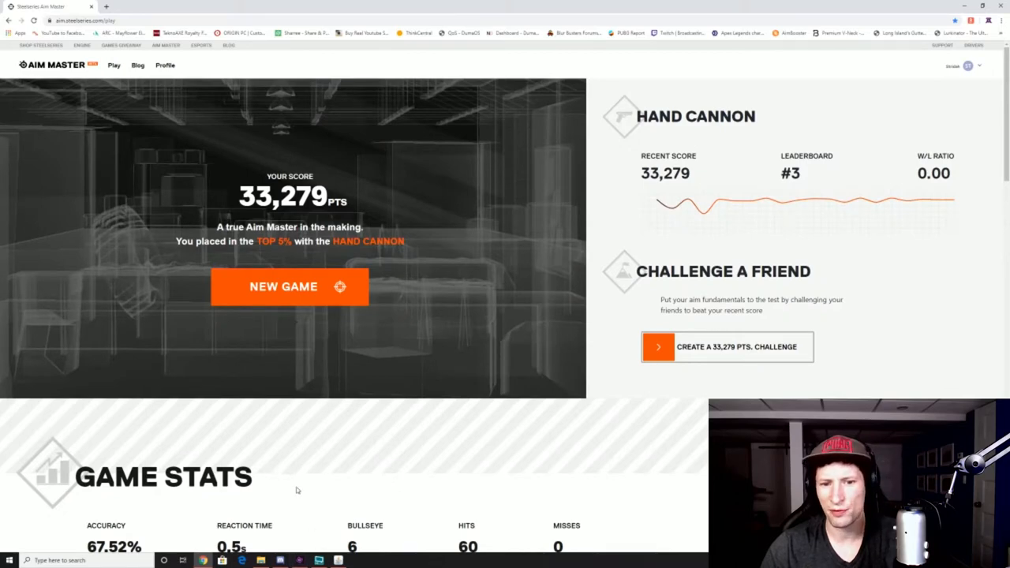
Scroll to the game stats (67.52% accuracy, 60 hits), then bring up an empty Google search
scroll(down, 3)
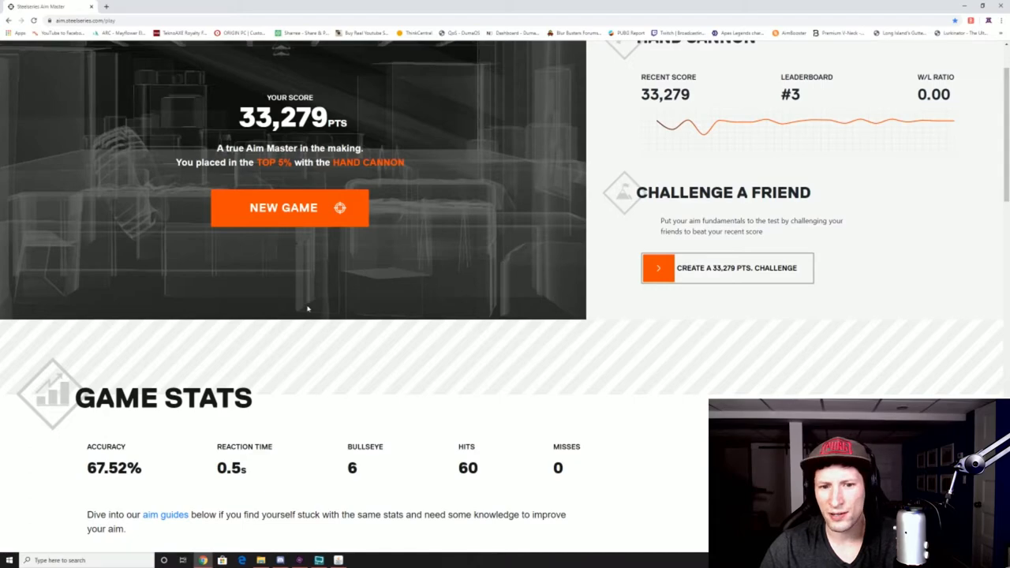
click(284, 208)
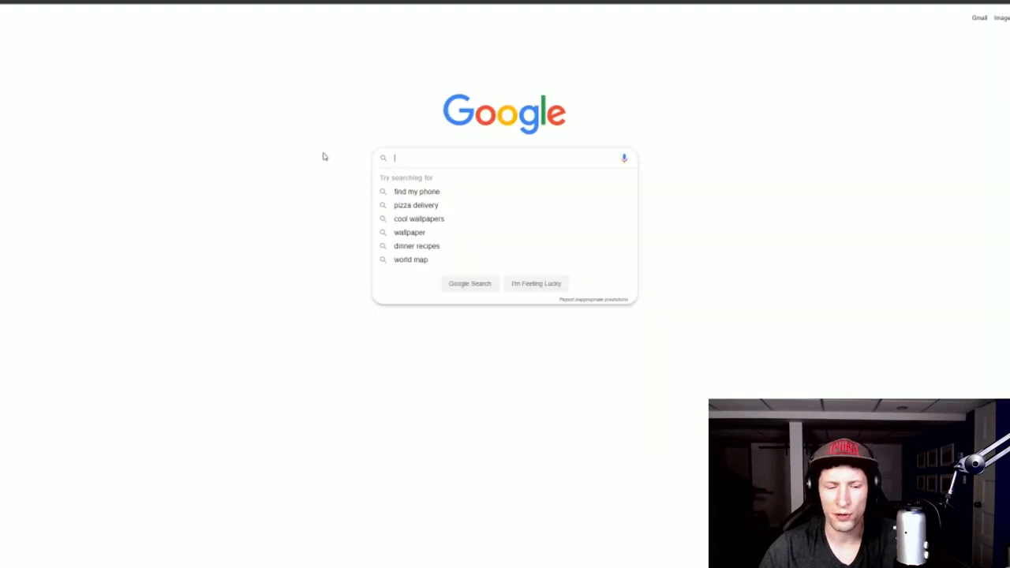
Search 'pro s' and scroll through the Apex Legends pro settings table
text(pro s)
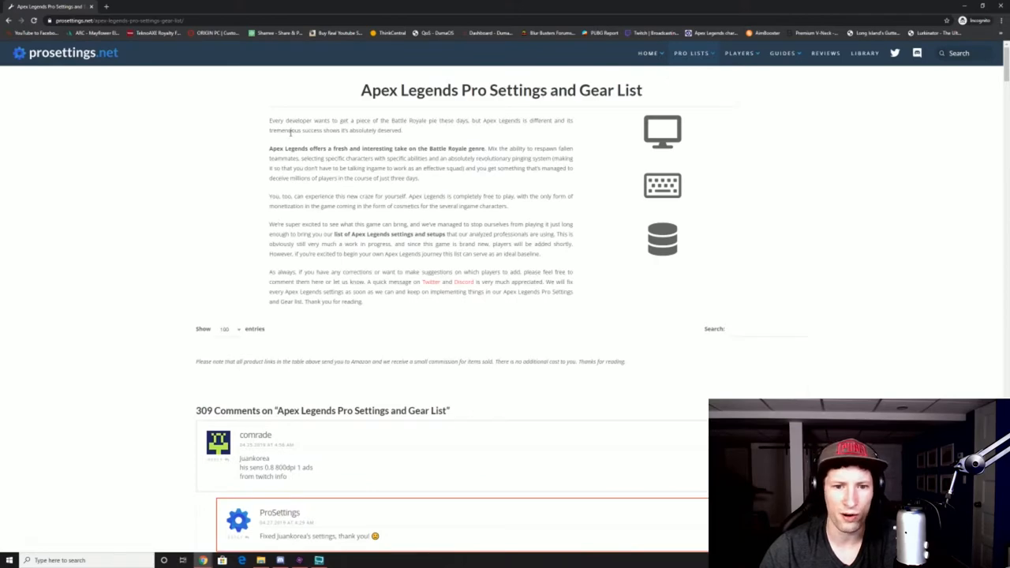
scroll(down, 3)
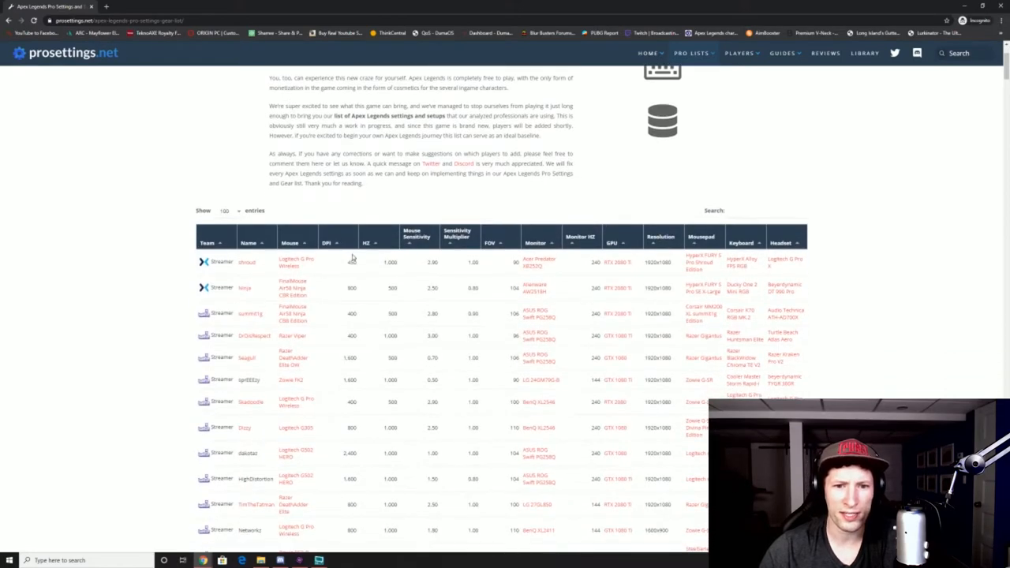
scroll(down, 3)
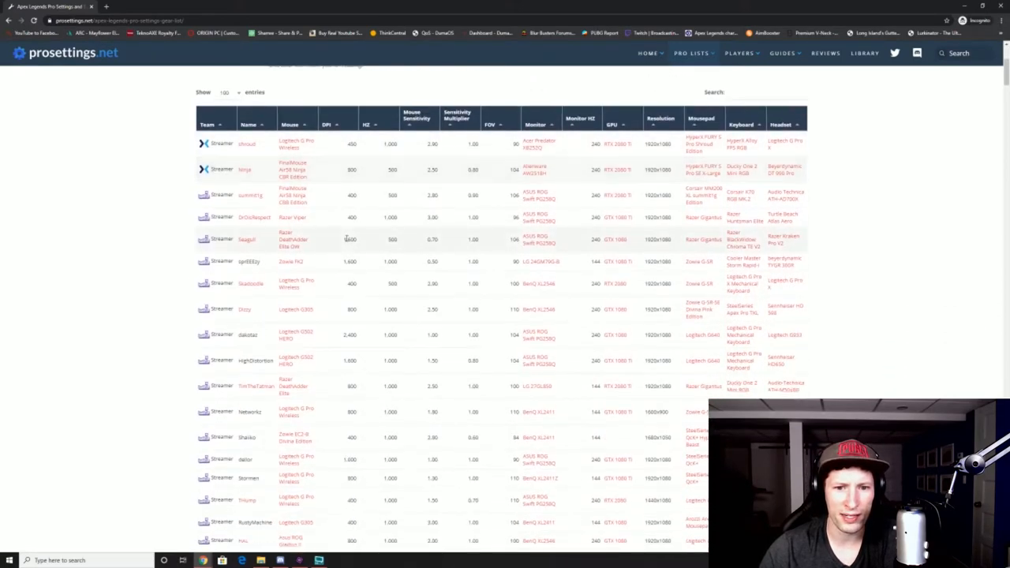
scroll(down, 3)
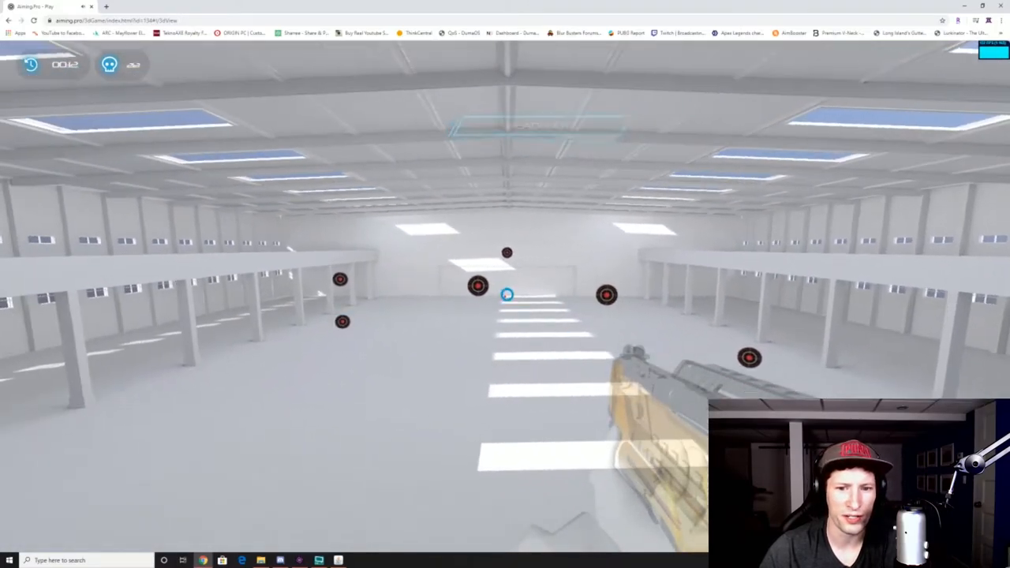
Shoot a red target in the Aiming.Pro warehouse scene
click(508, 294)
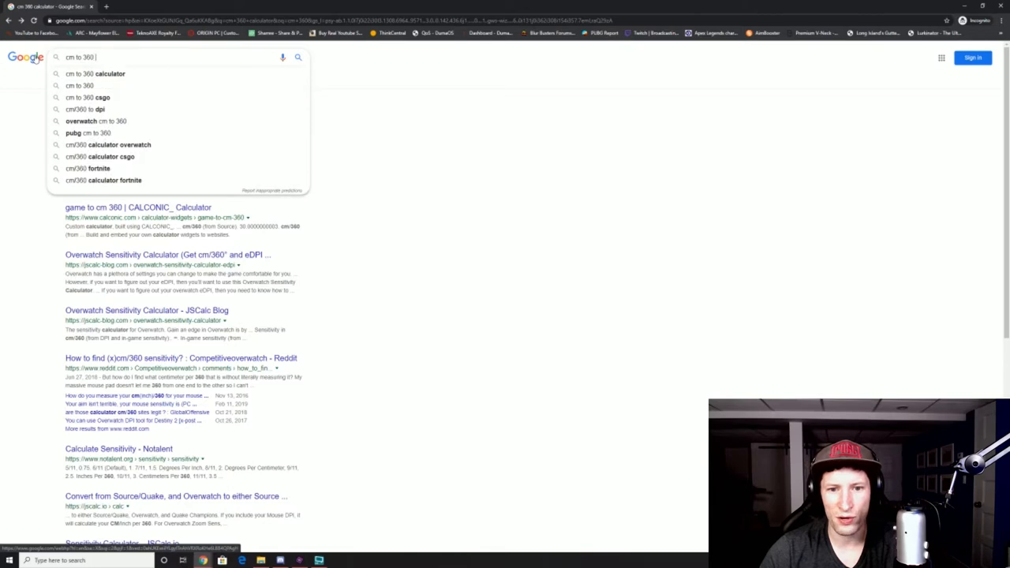
Search 'cm to 360 calculator' and open the Calconic game to cm/360 result
click(95, 73)
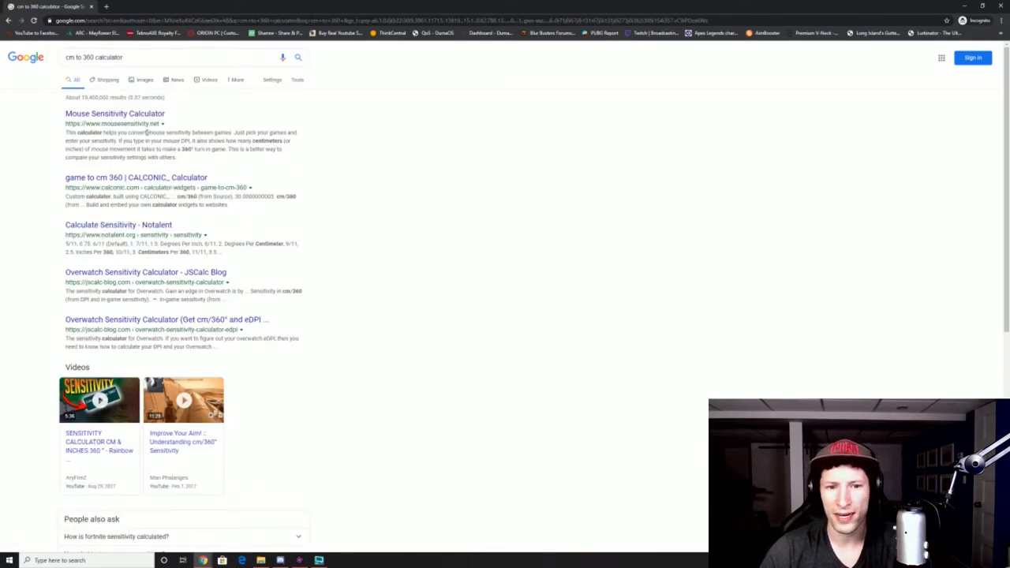
click(135, 176)
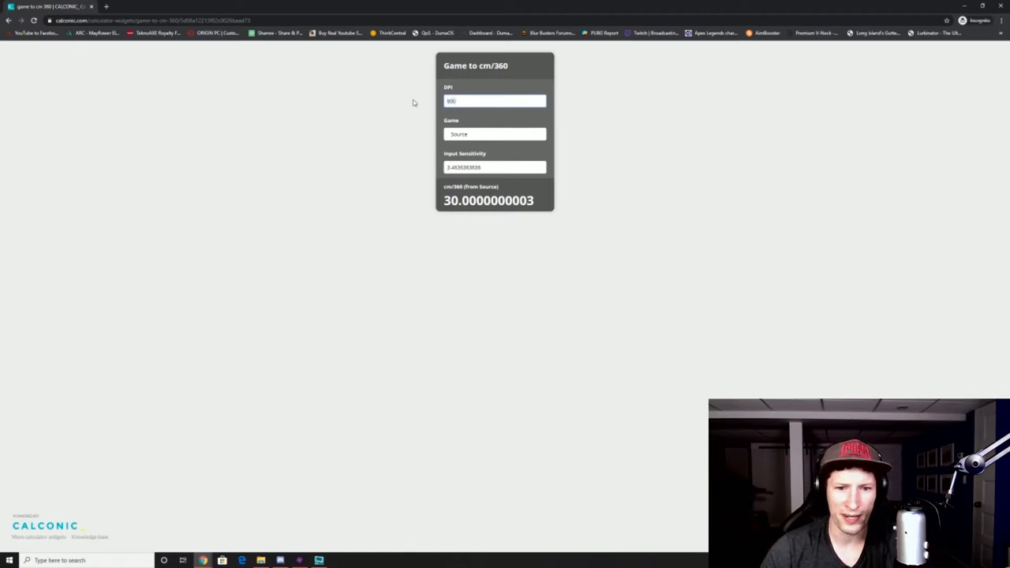
Enter sensitivity 1.5 in the Calconic calculator, then continue past the Aiming.Pro support notice
click(494, 133)
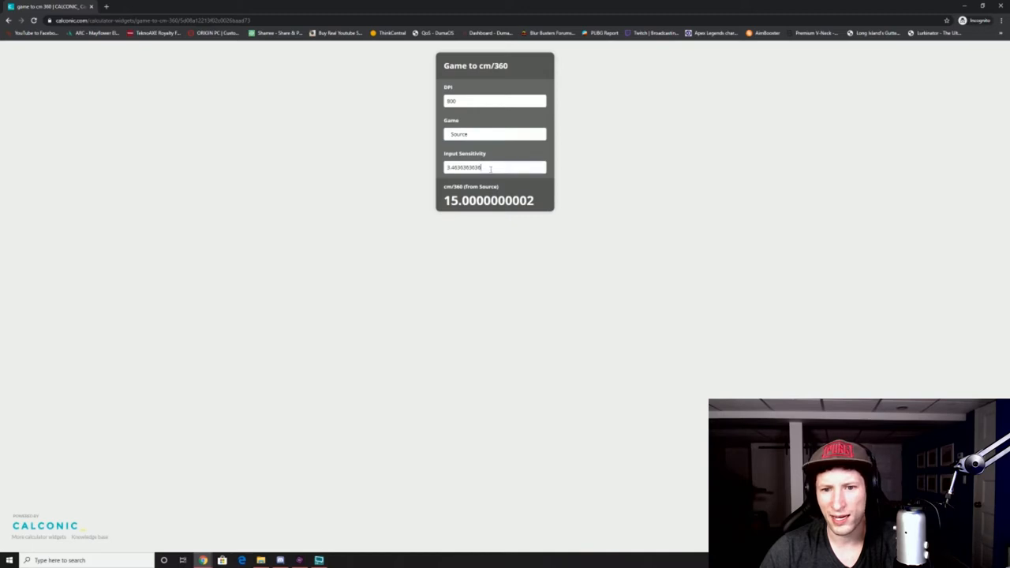
text(1)
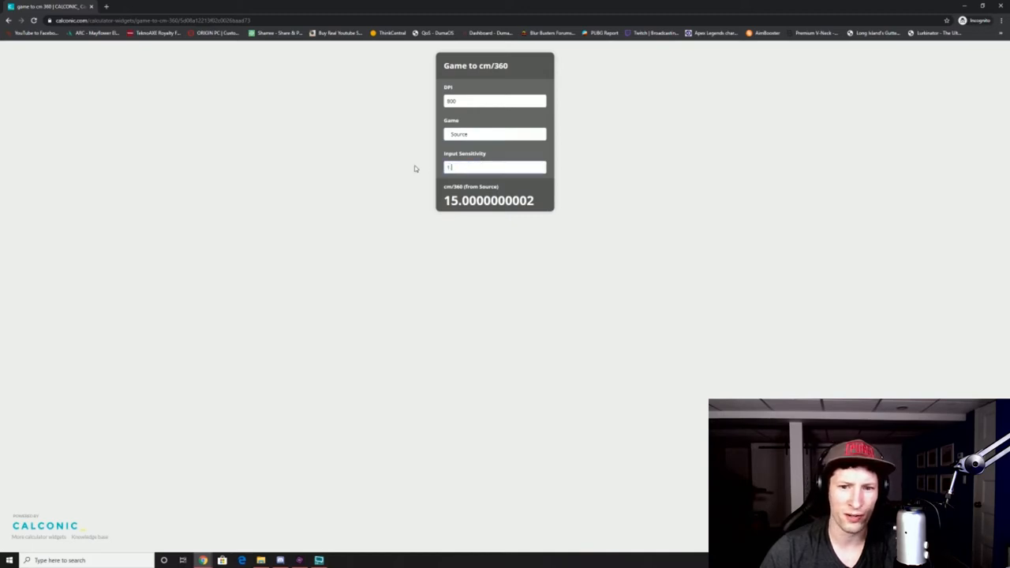
text(.5000000000)
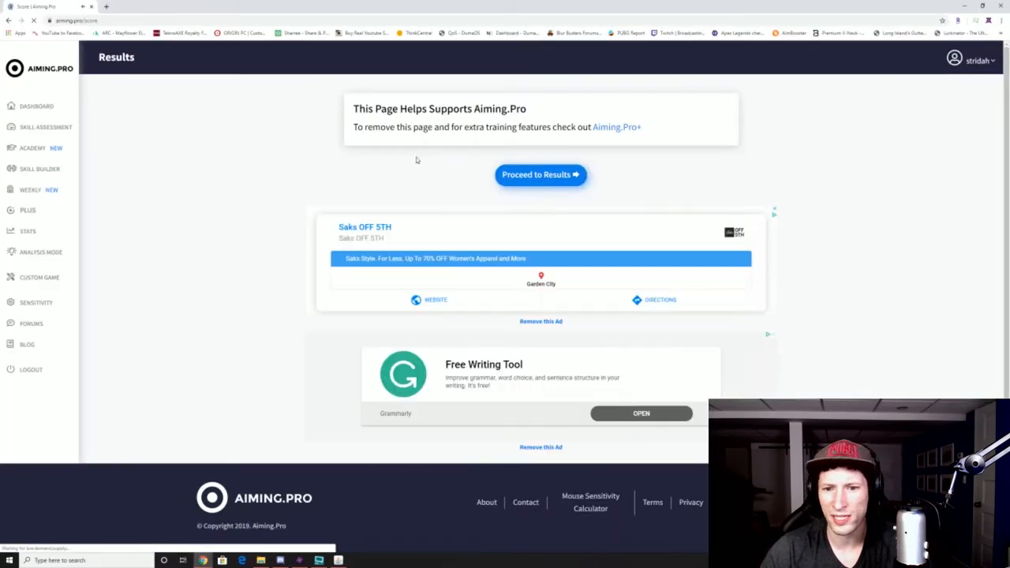
click(540, 174)
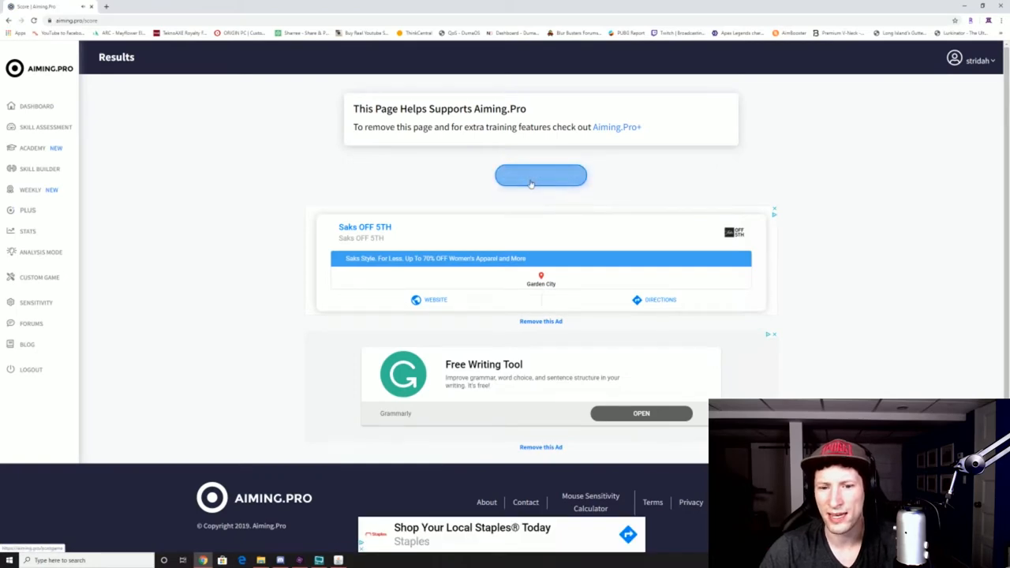
click(540, 175)
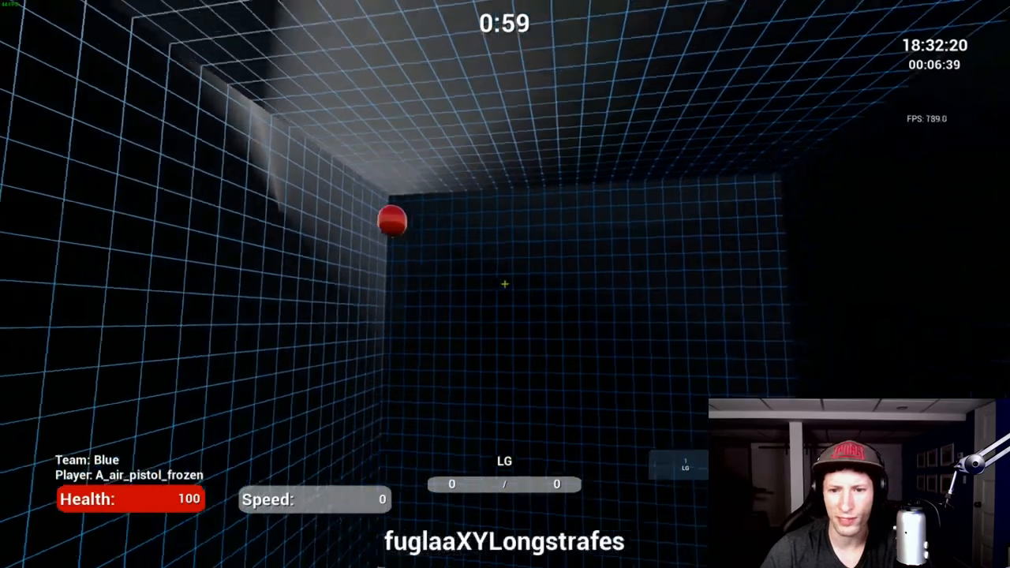
Track the red ball through fuglaaXYLongstrafes, finishing with a score of 424
click(496, 280)
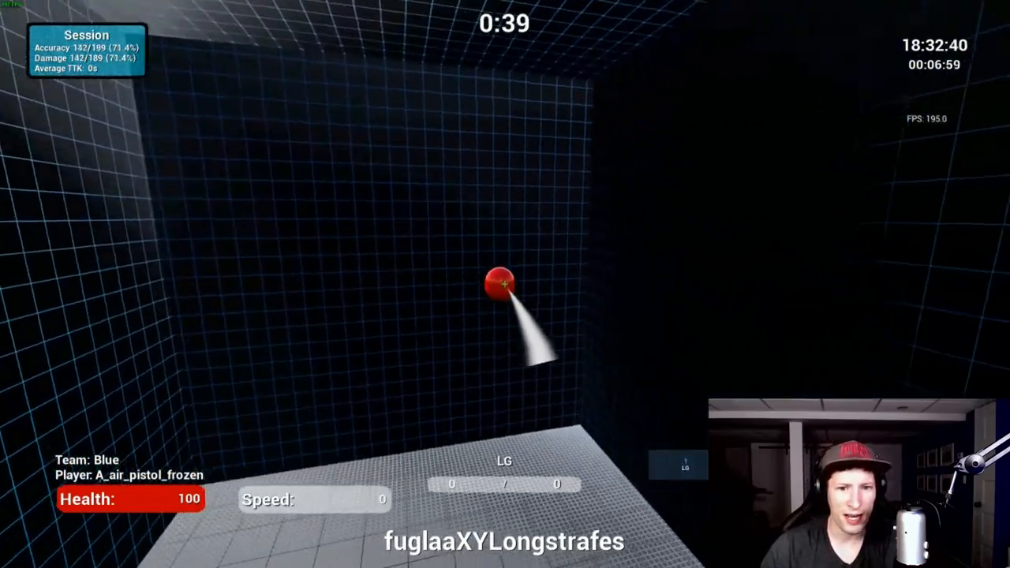
click(498, 280)
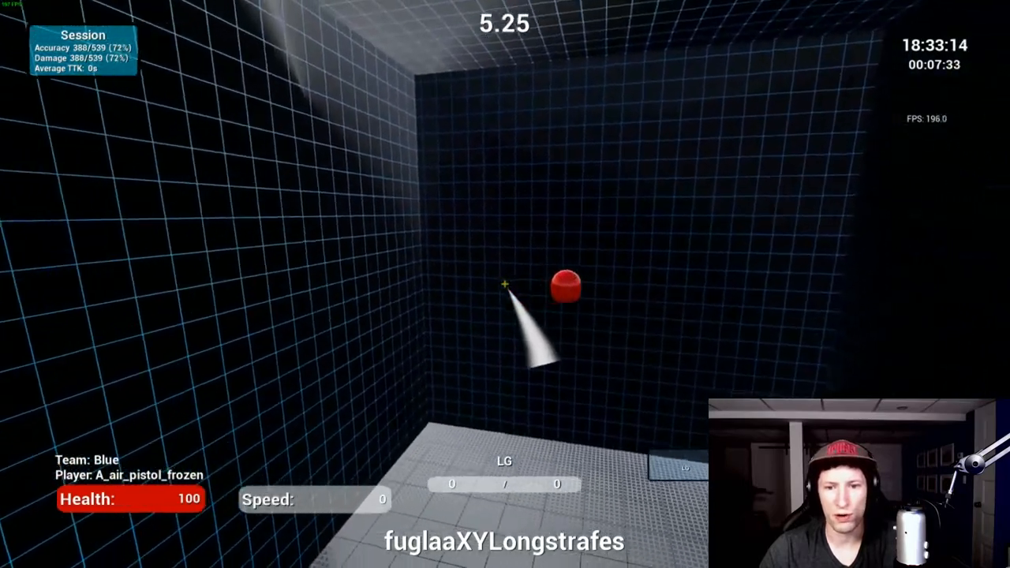
click(505, 285)
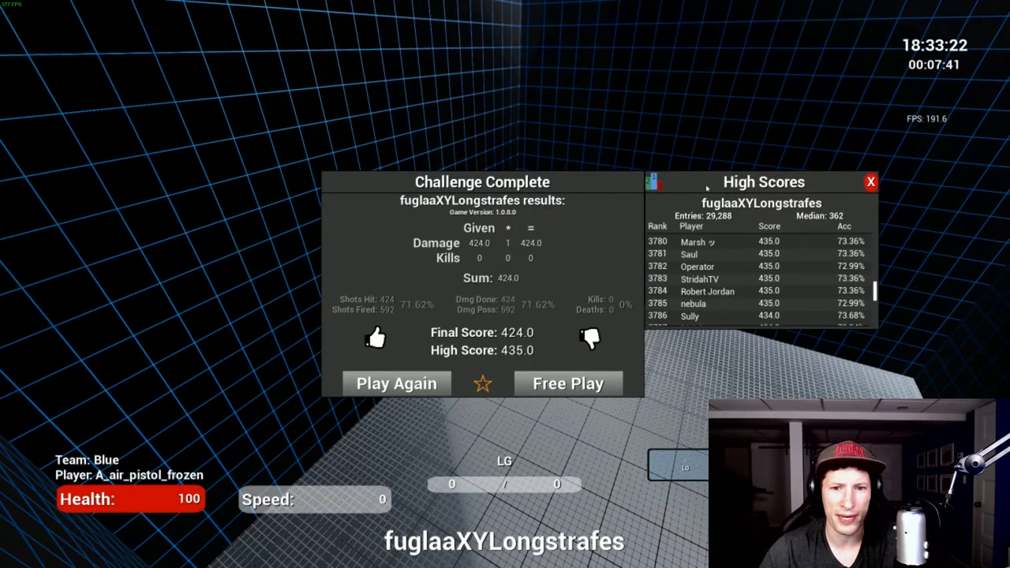
click(396, 384)
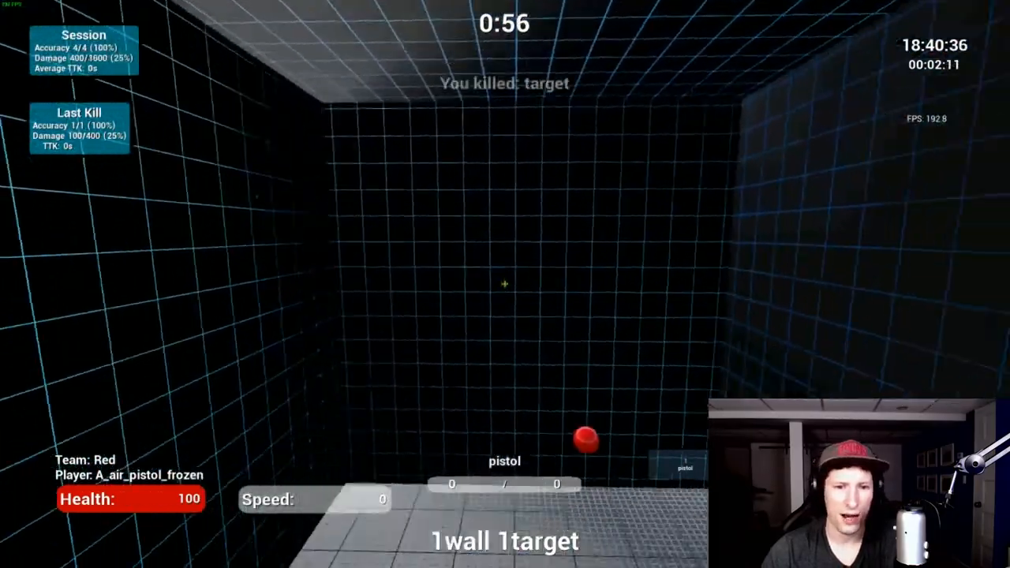
Click the red wall targets in 1wall 1target, holding 94% accuracy
click(505, 284)
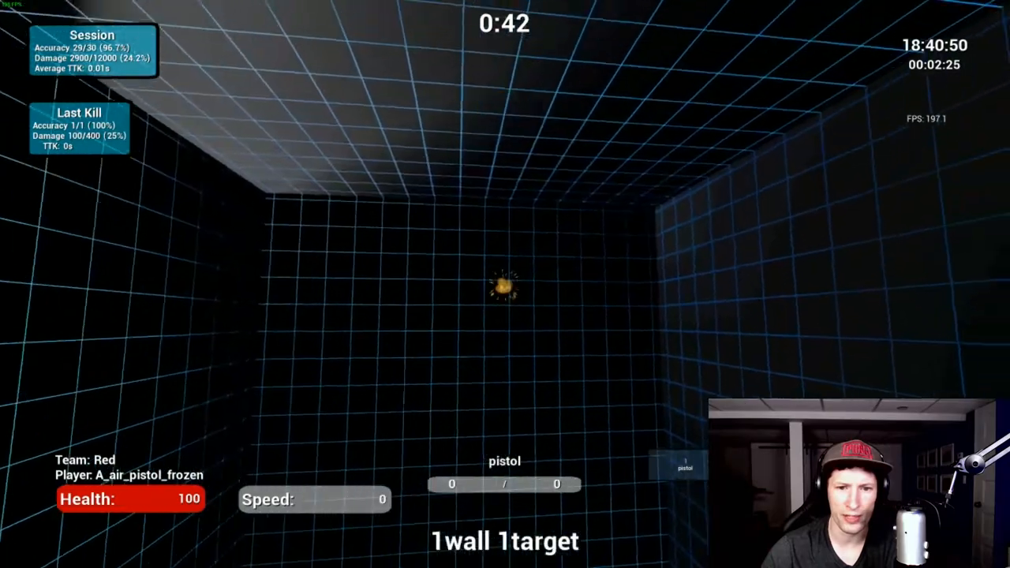
click(505, 280)
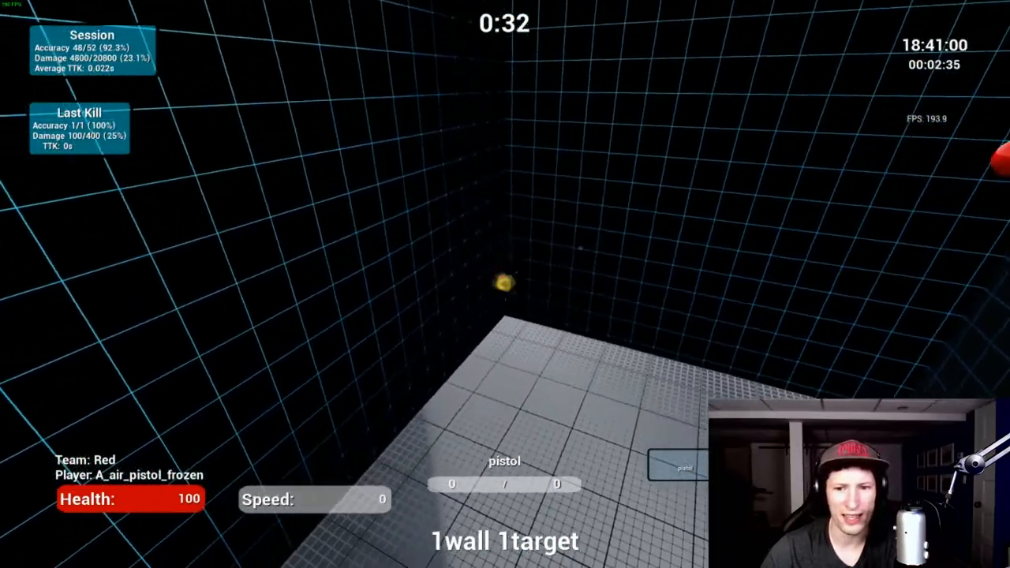
click(505, 284)
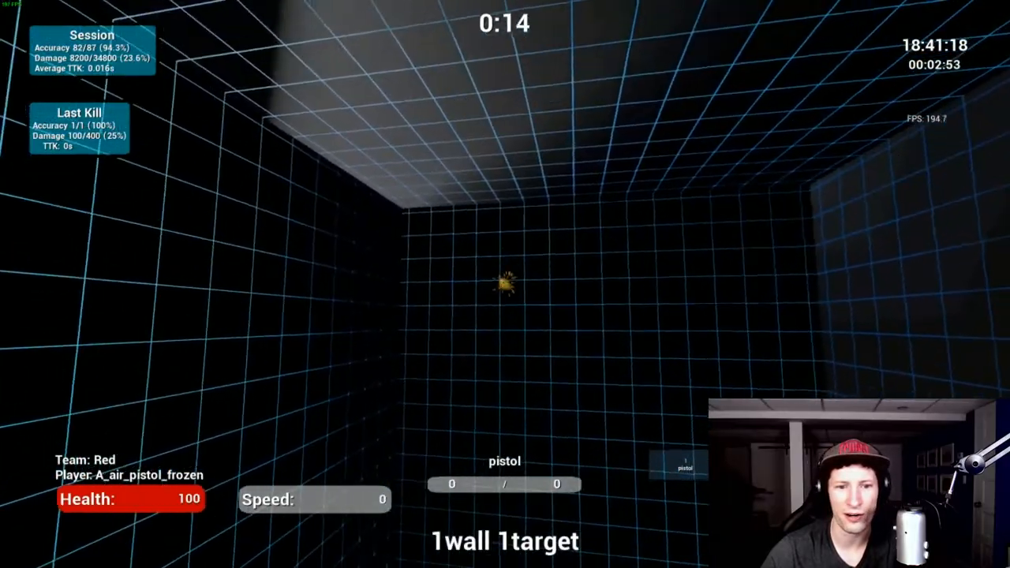
click(505, 284)
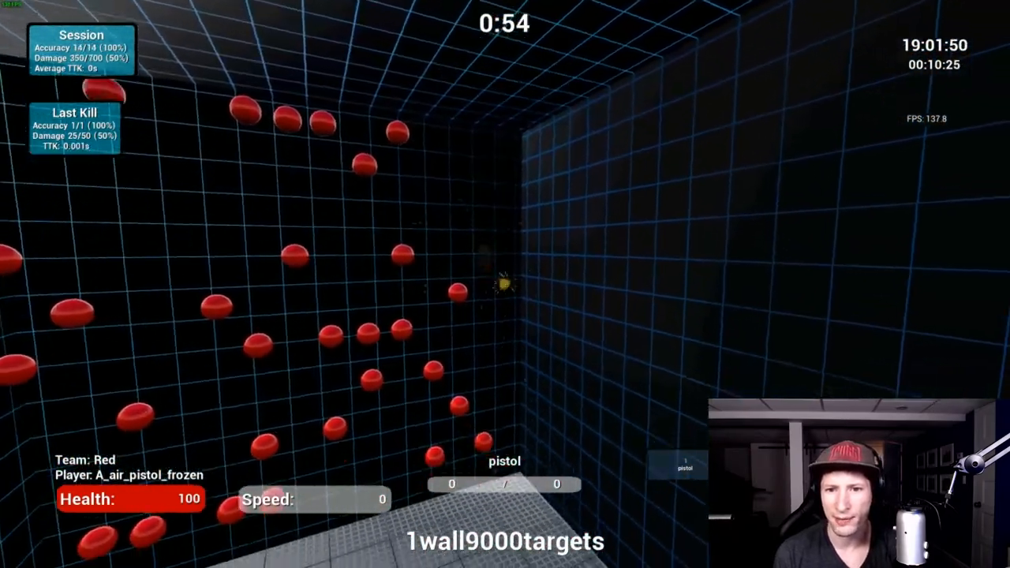
Finish 1wall9000targets with a 197.2 high score, then start the Aiming.Pro shooting range
click(505, 284)
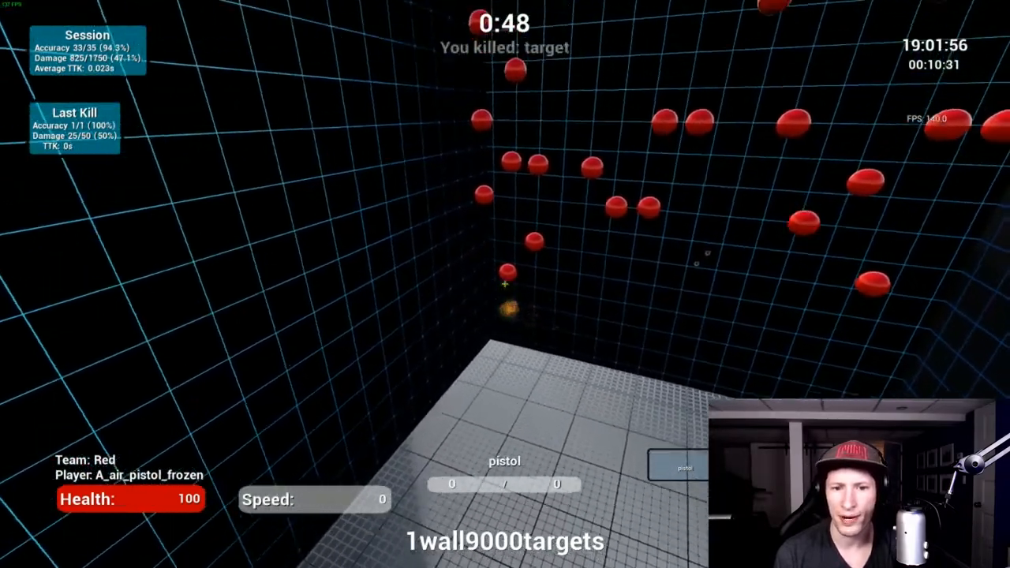
click(505, 285)
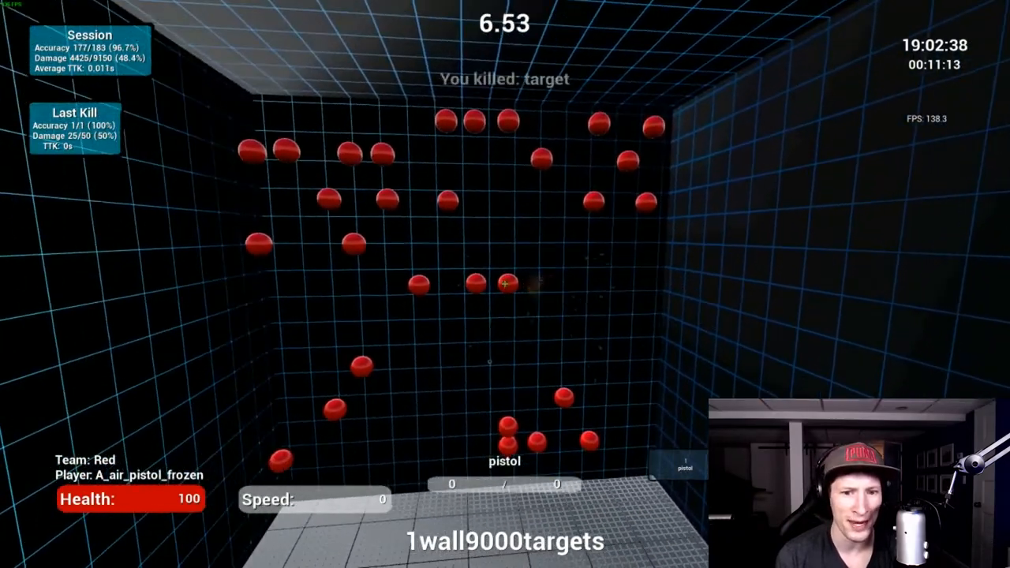
click(503, 285)
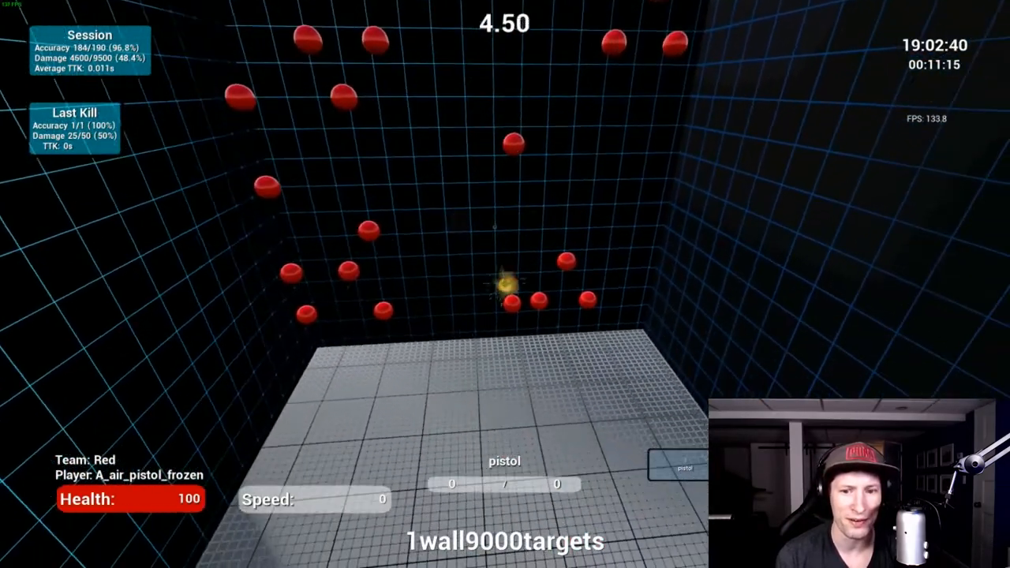
click(505, 284)
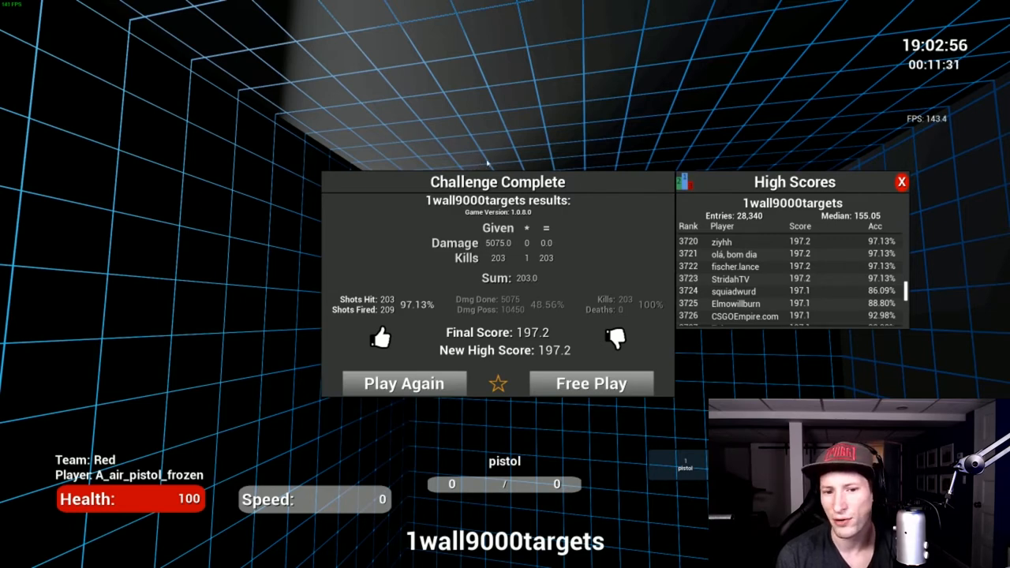
click(404, 383)
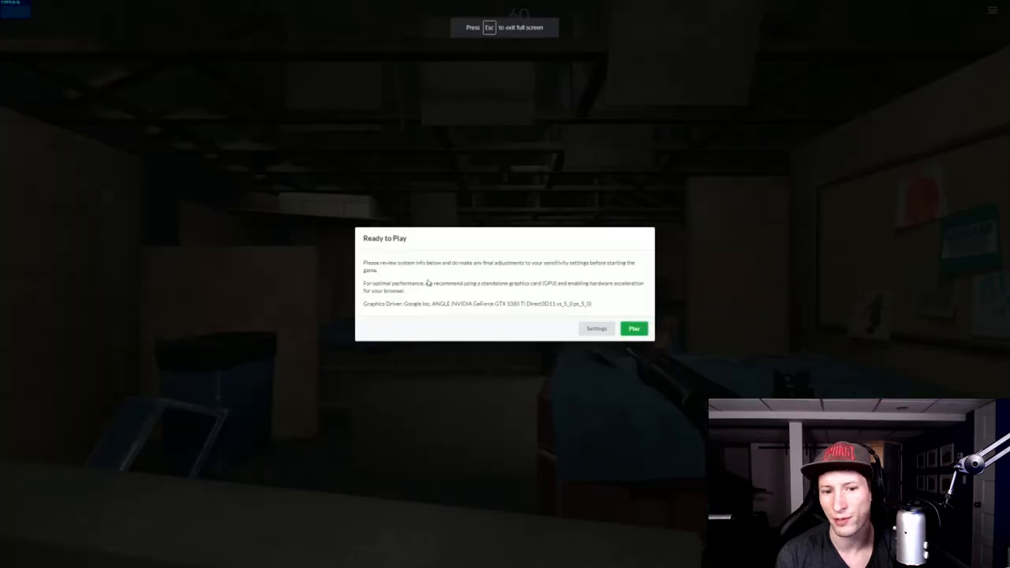
click(633, 328)
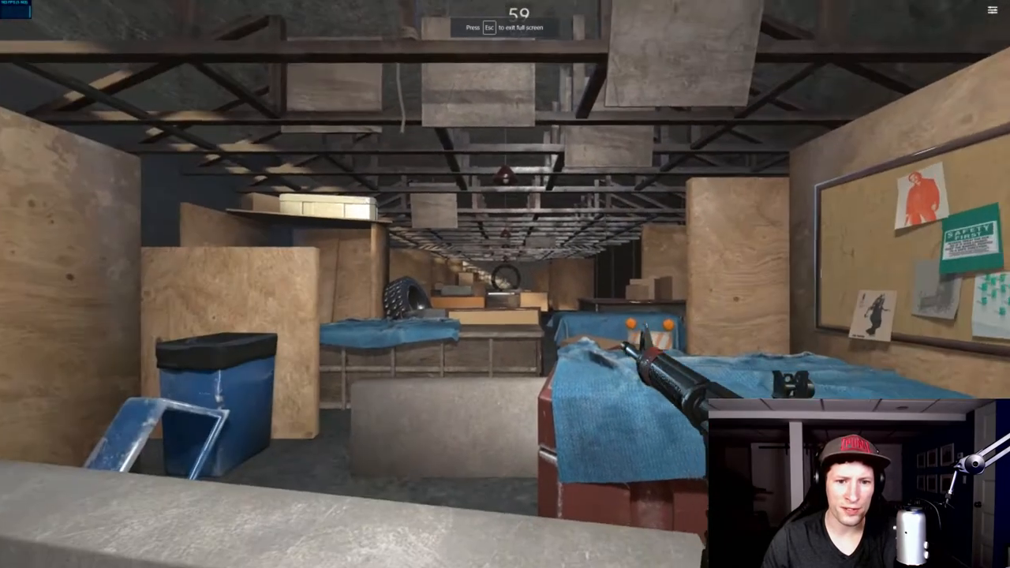